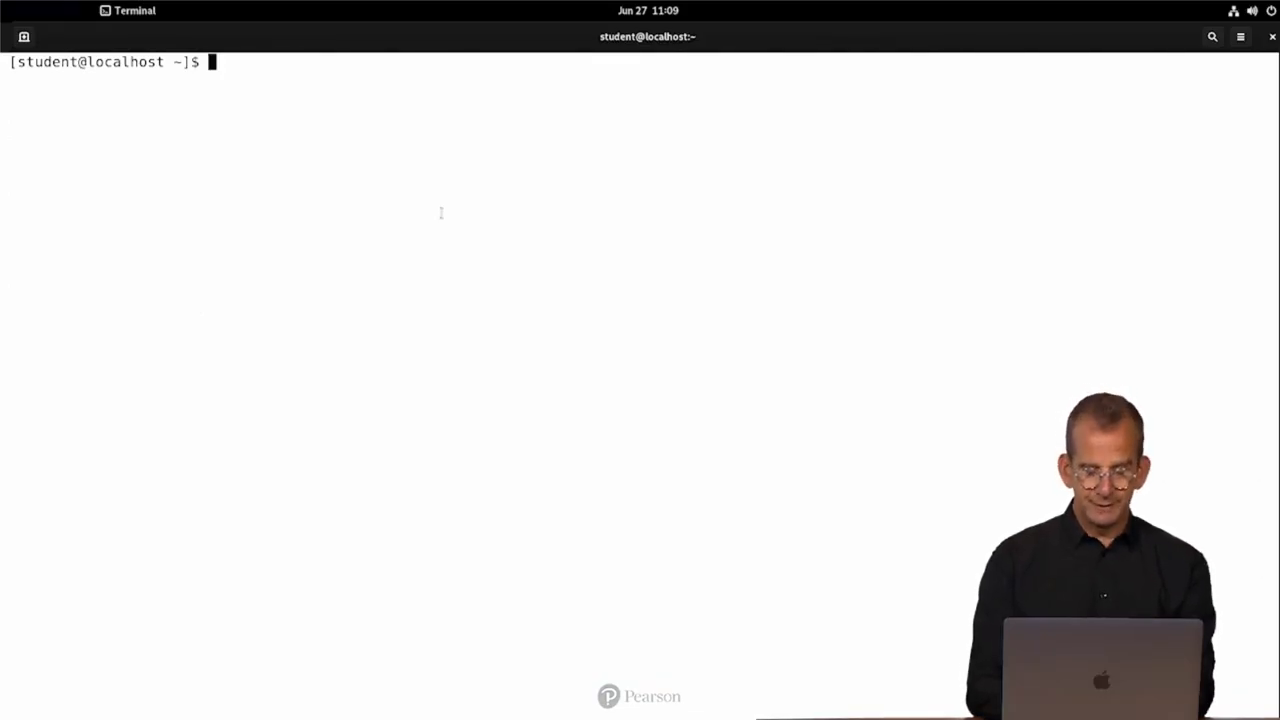
Search manual pages for the keyword 'password' and page through the results with less.
{"action": "type", "text": "man -k"}
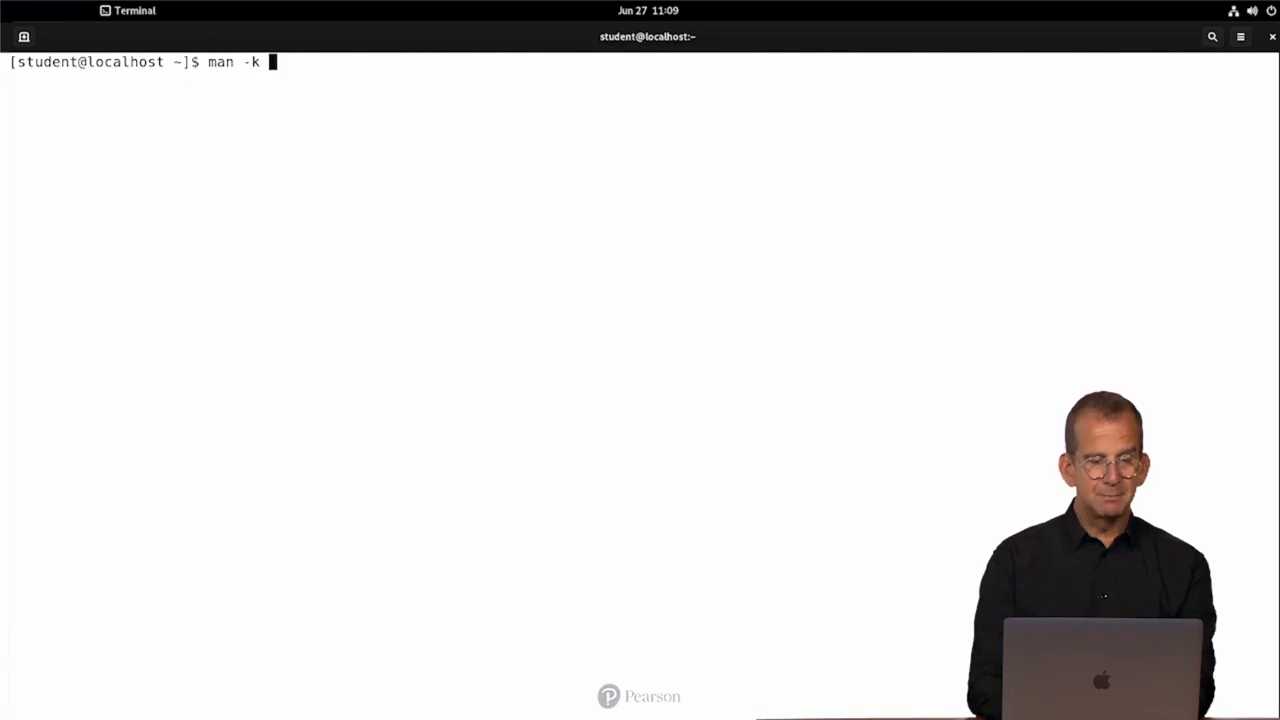
{"action": "type", "text": "password"}
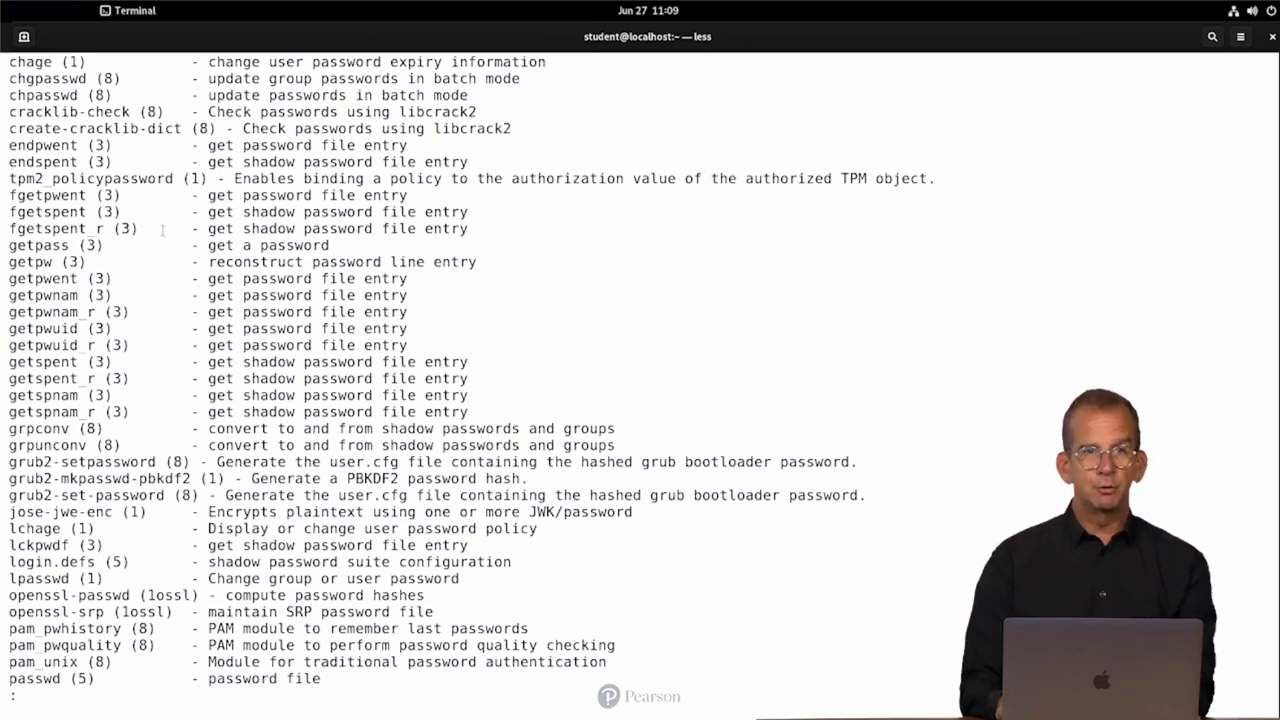
{"action": "key", "text": "q"}
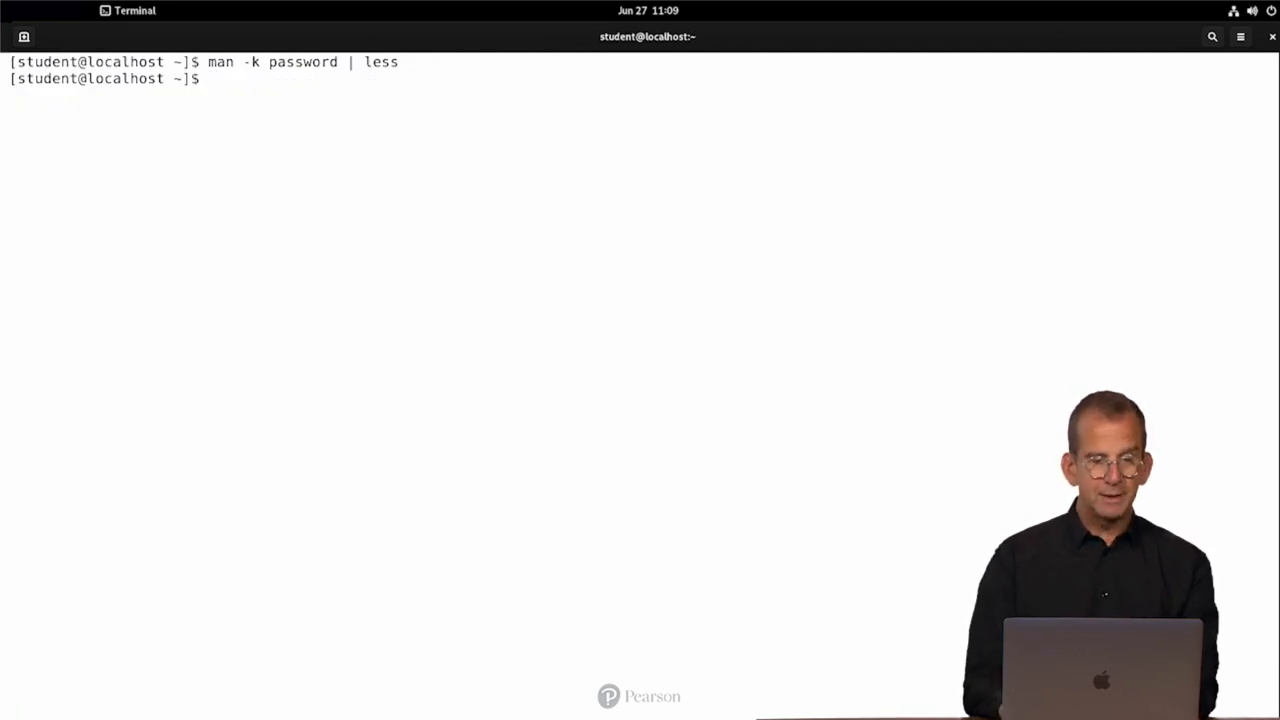
{"action": "type", "text": "man -k password | less"}
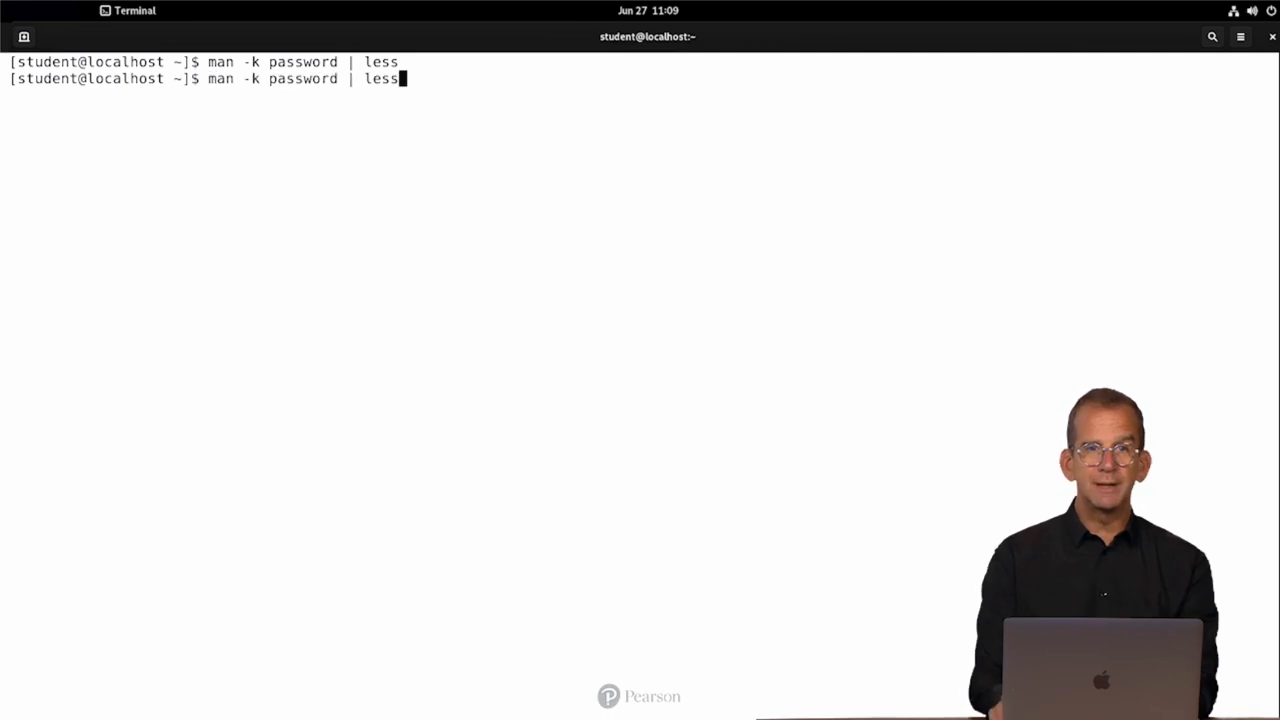
{"action": "type", "text": "grep"}
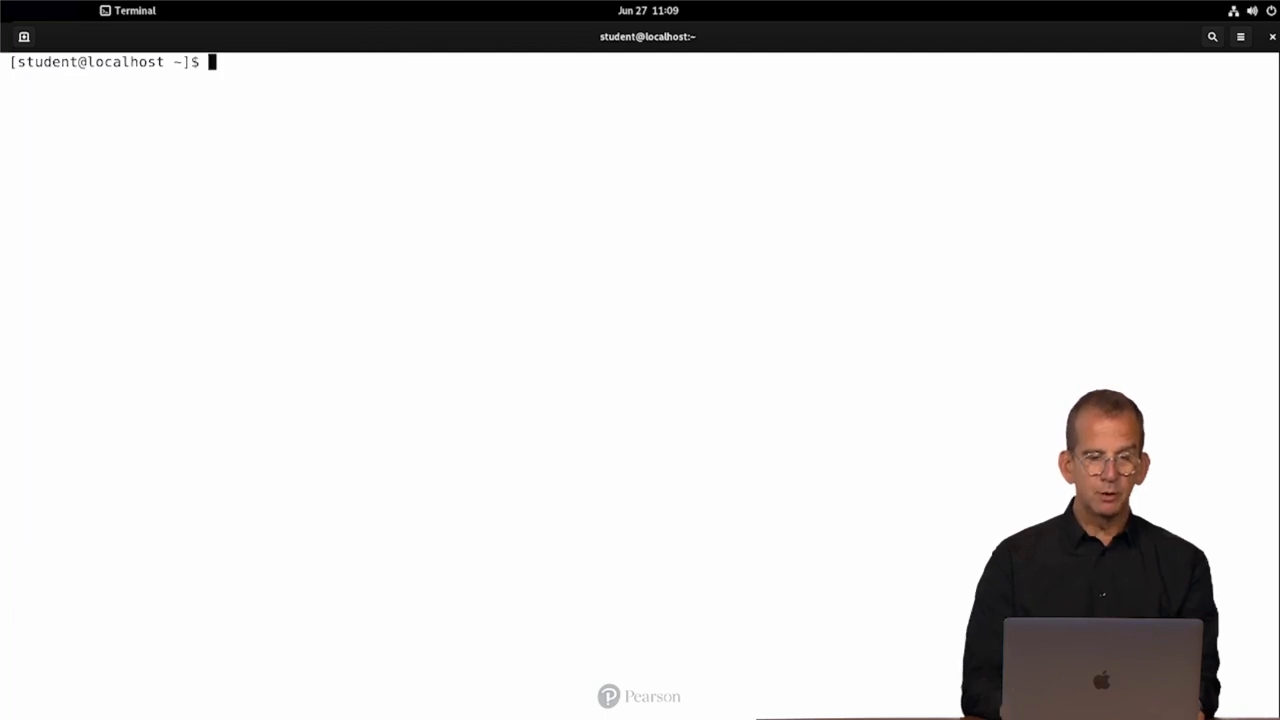
Narrow the password search to section 8 entries with grep 8, then view man passwd.
{"action": "type", "text": "man -k password | grep 8"}
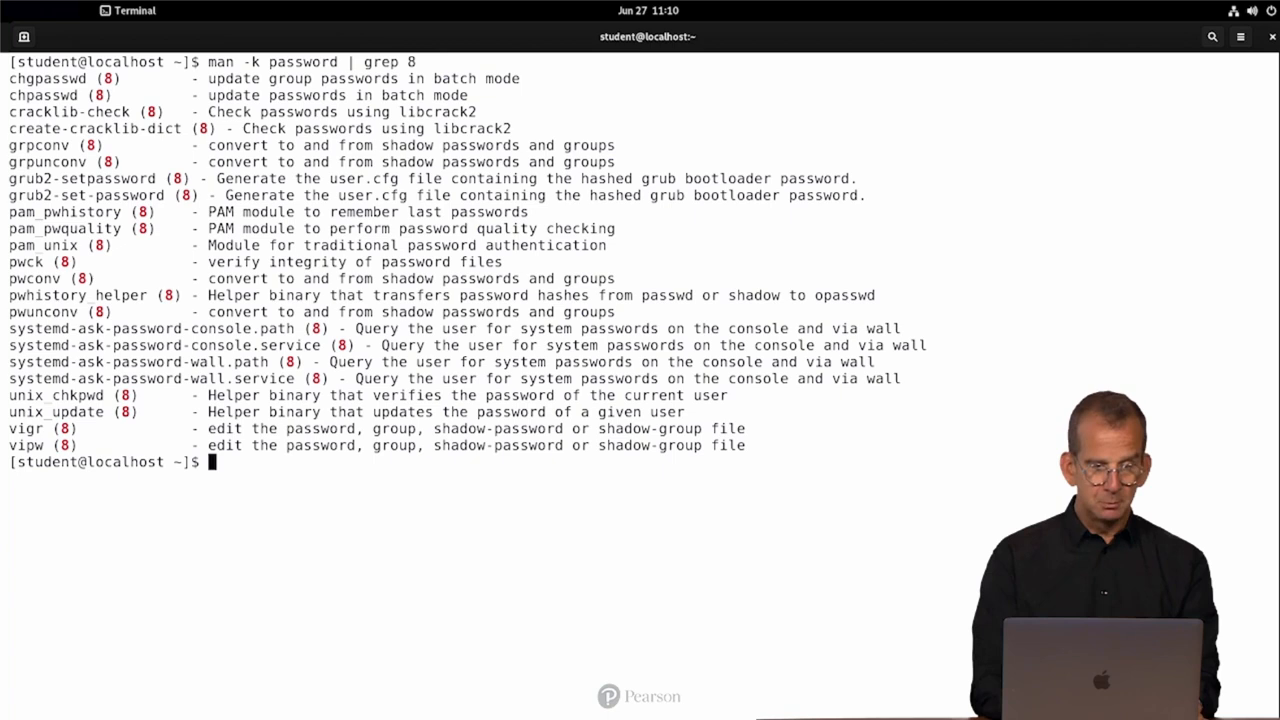
{"action": "type", "text": "ma"}
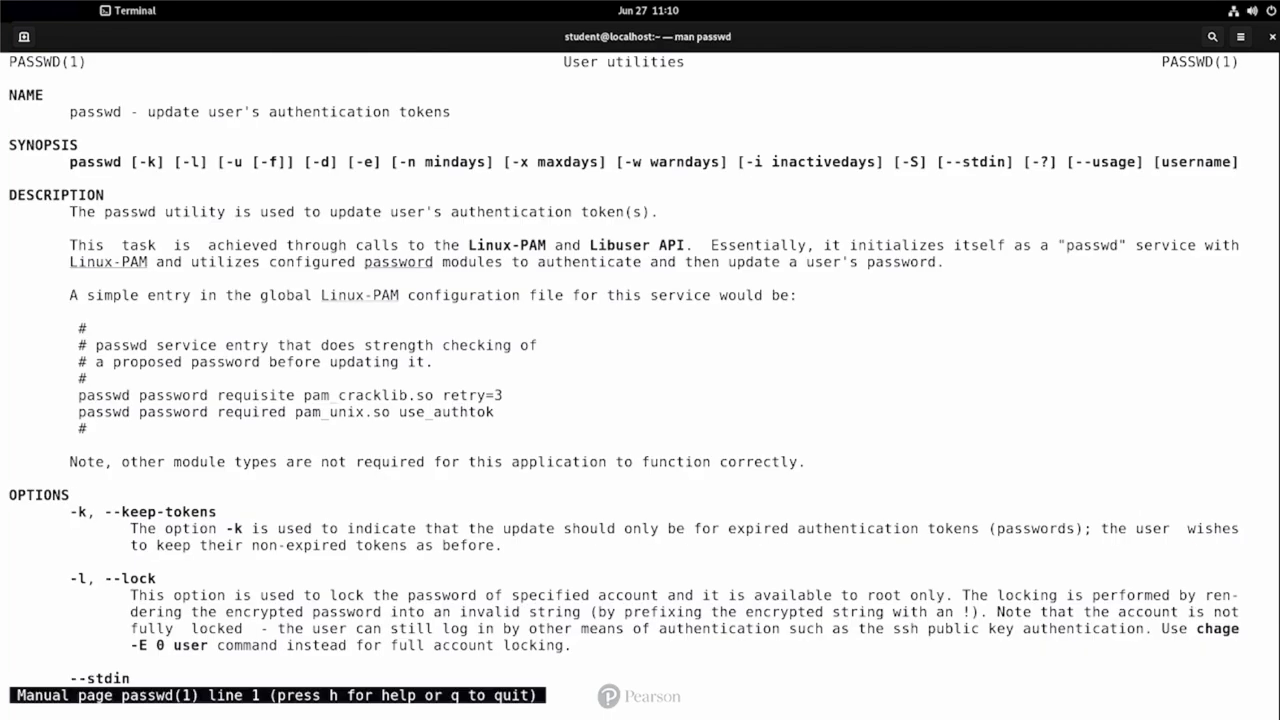
Highlight the passwd NAME summary line, then quit the manual page back to the prompt.
{"action": "double_click", "coordinate": [258, 112]}
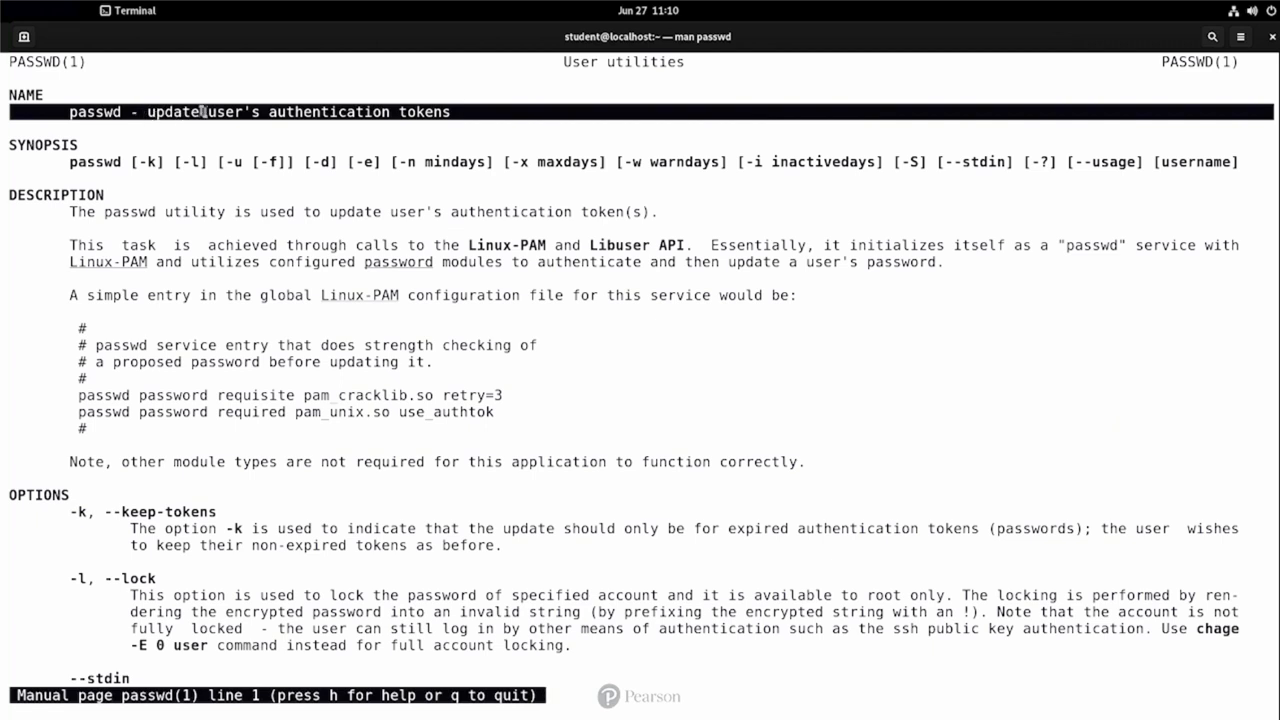
{"action": "mouse_move", "coordinate": [412, 120]}
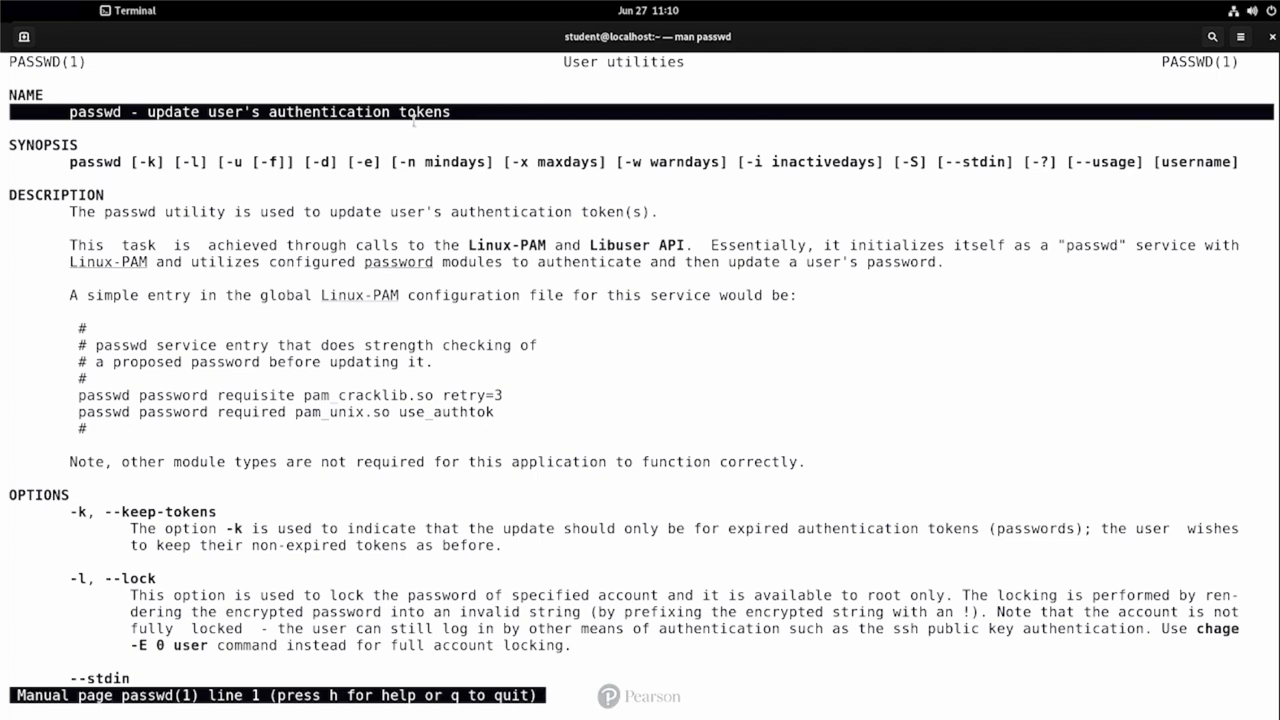
{"action": "key", "text": "q"}
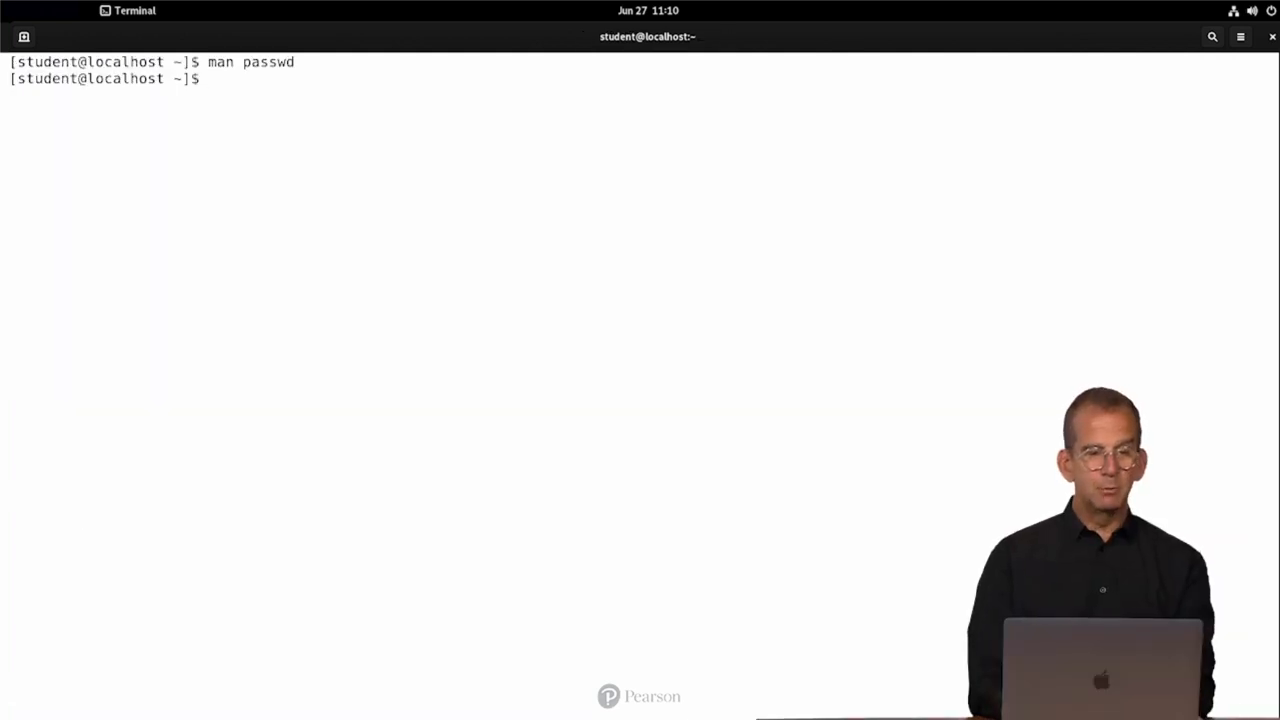
View the useradd manual page and highlight its DESCRIPTION paragraph on creating new accounts.
{"action": "type", "text": "man -k password | grep"}
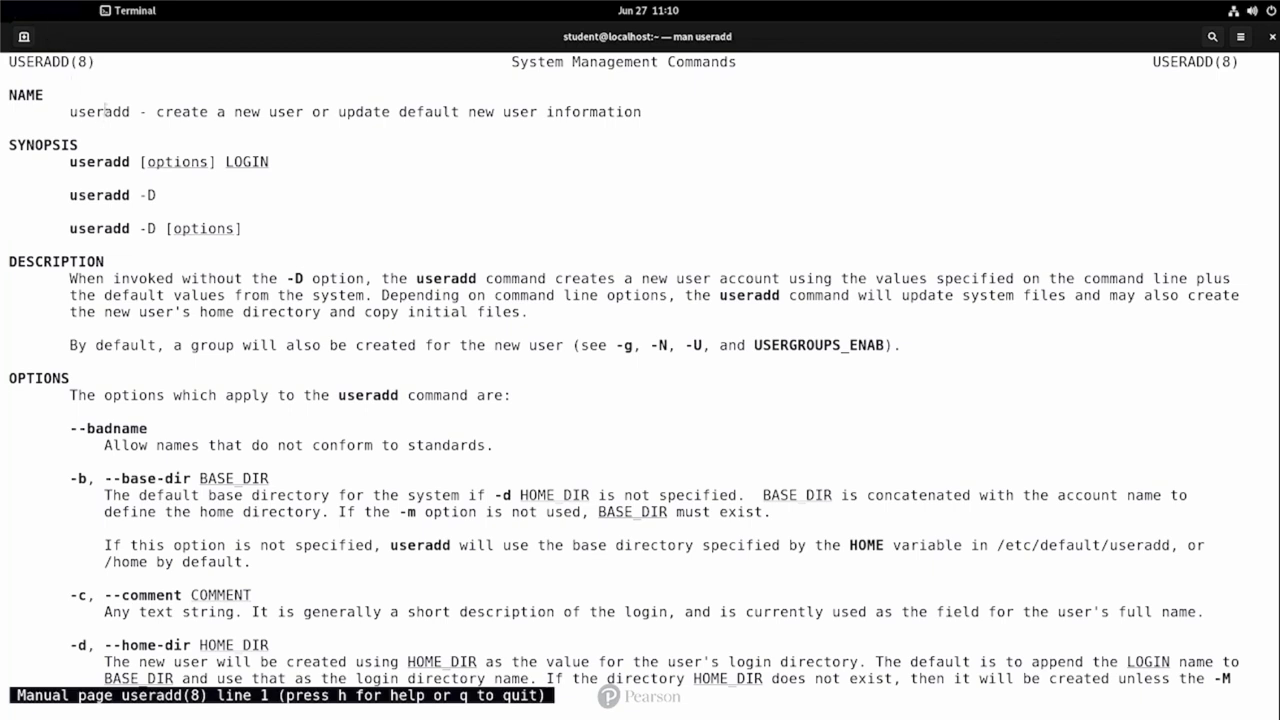
{"action": "double_click", "coordinate": [98, 112]}
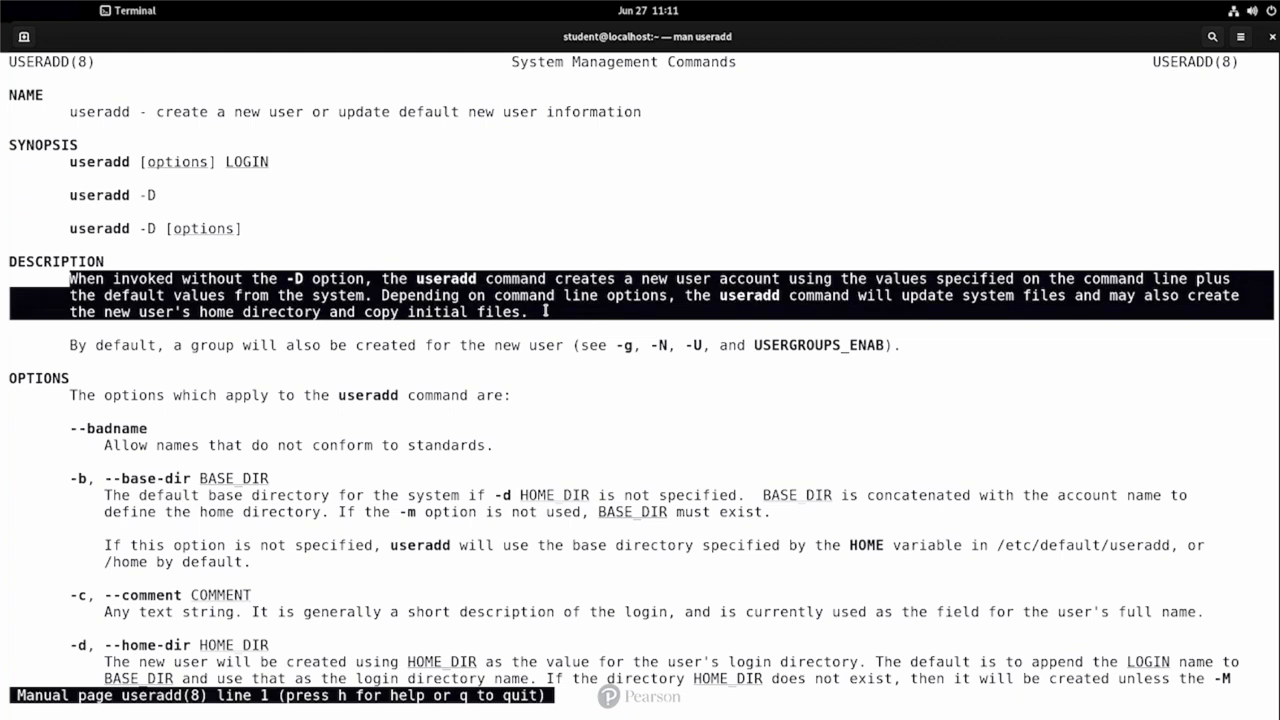
{"action": "mouse_move", "coordinate": [260, 138]}
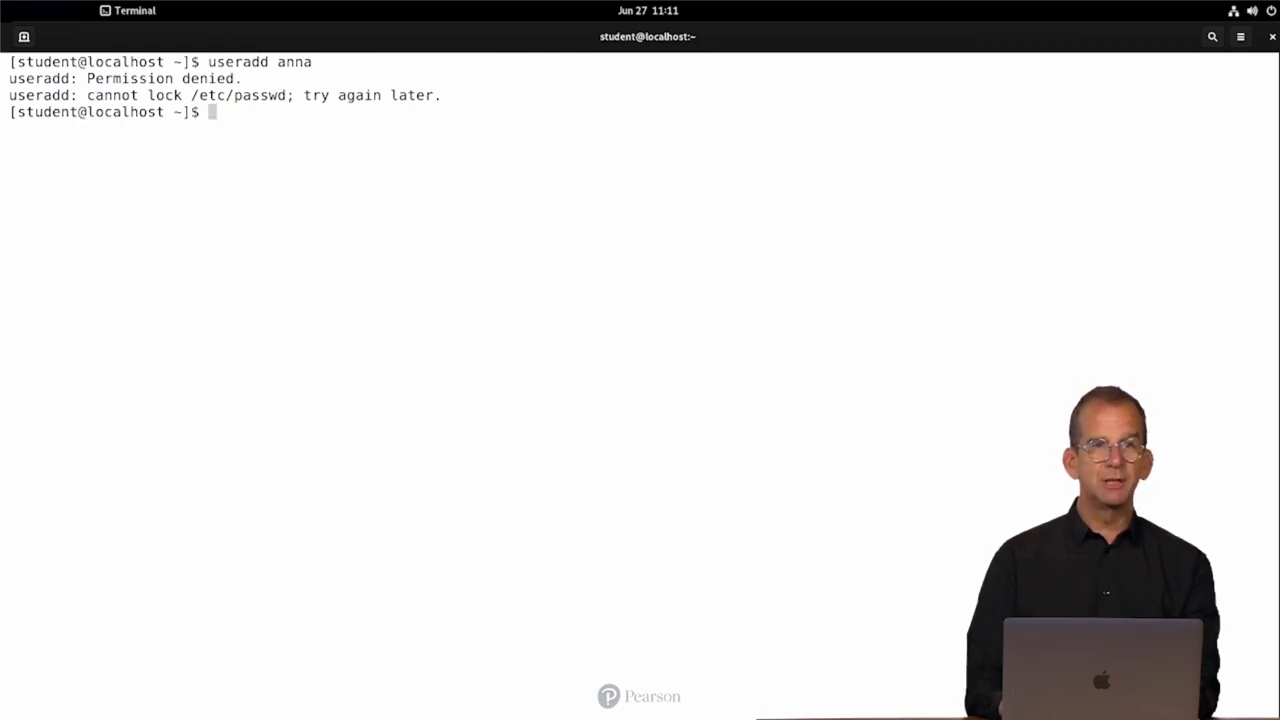
Create user anna with sudo useradd, set anna's password via sudo passwd, and start vim on file 'users'.
{"action": "type", "text": "useradd anna"}
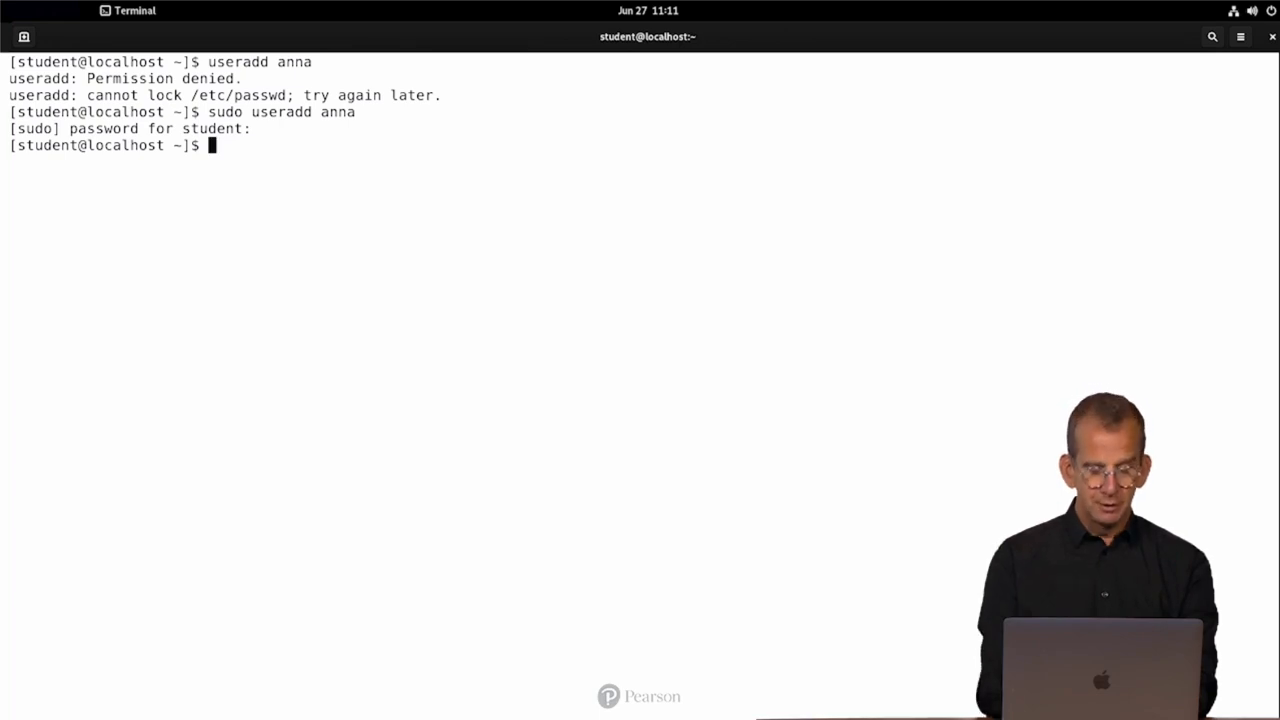
{"action": "type", "text": "sudo passwd a"}
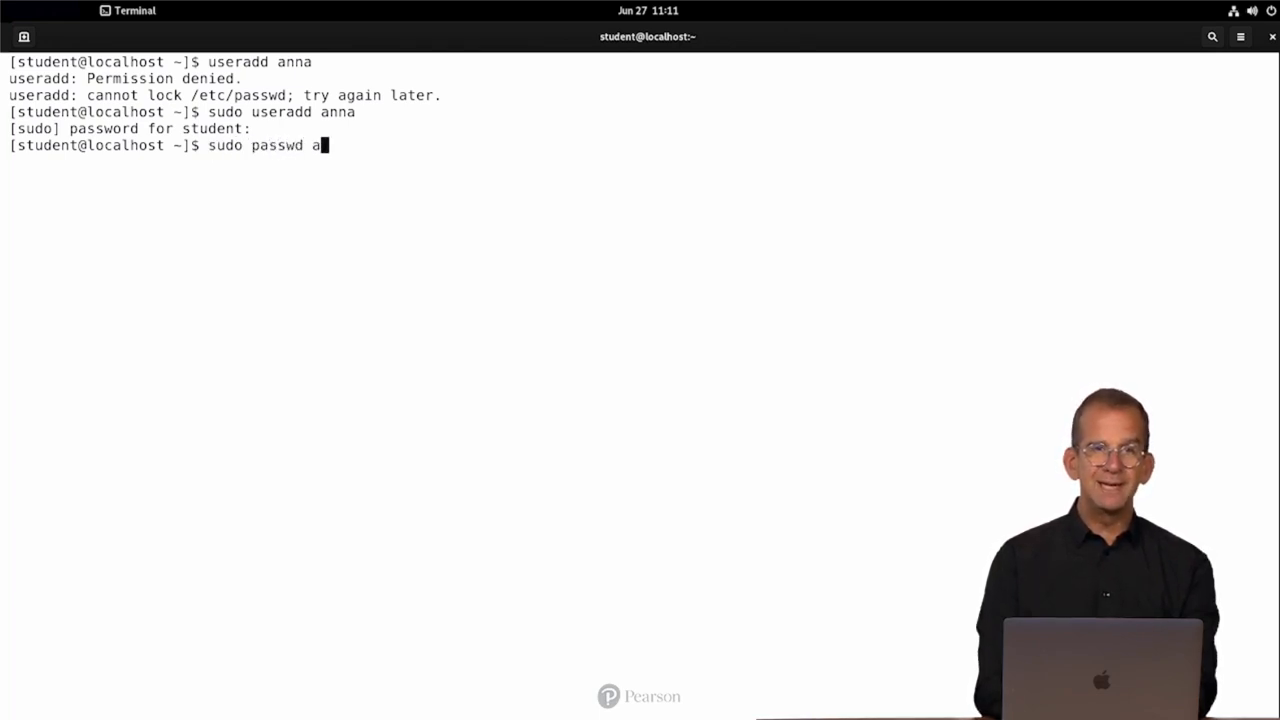
{"action": "type", "text": "nna"}
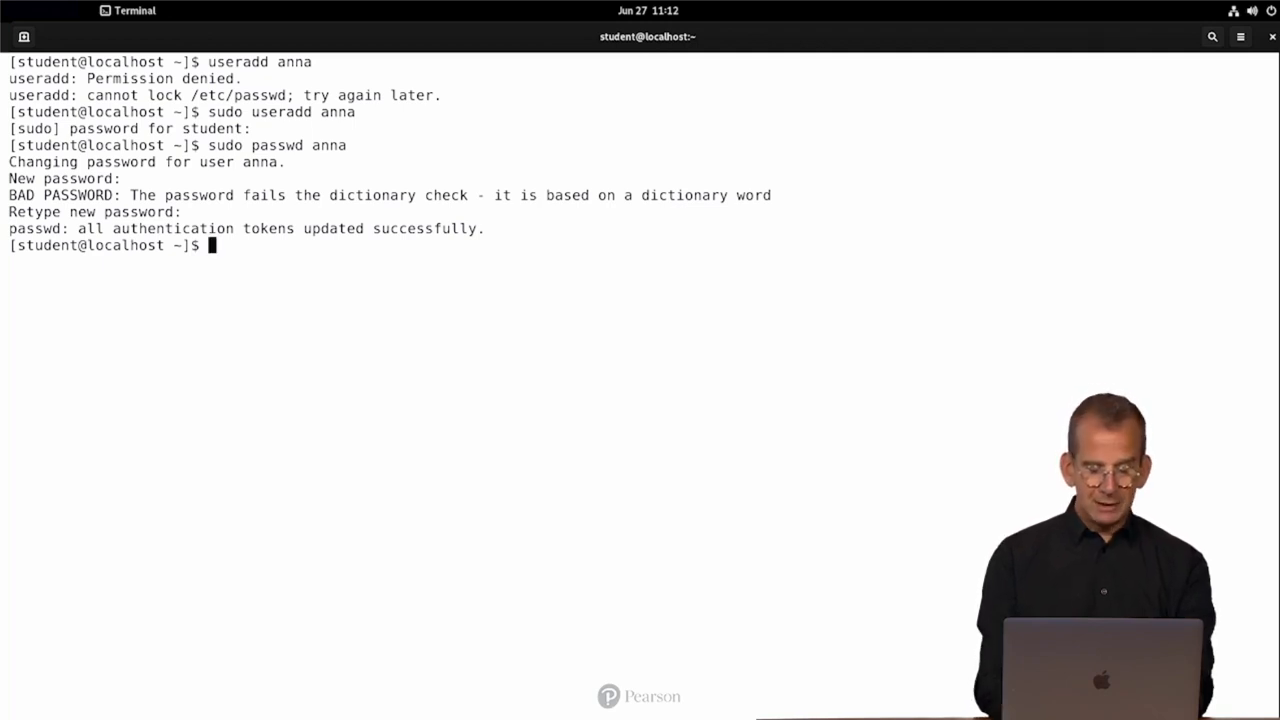
{"action": "type", "text": "vim users"}
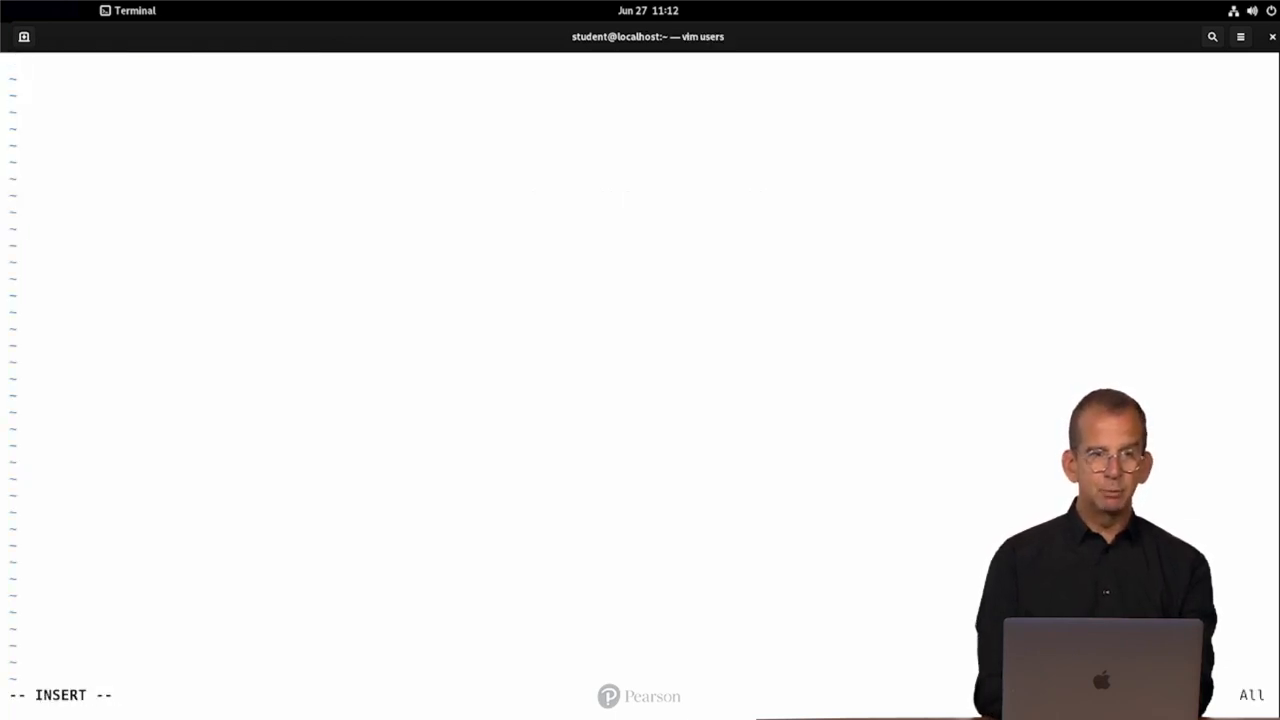
Enter alex, alexander, linda and elin on separate lines, save with :wq, then begin ls -k.
{"action": "type", "text": "alex"}
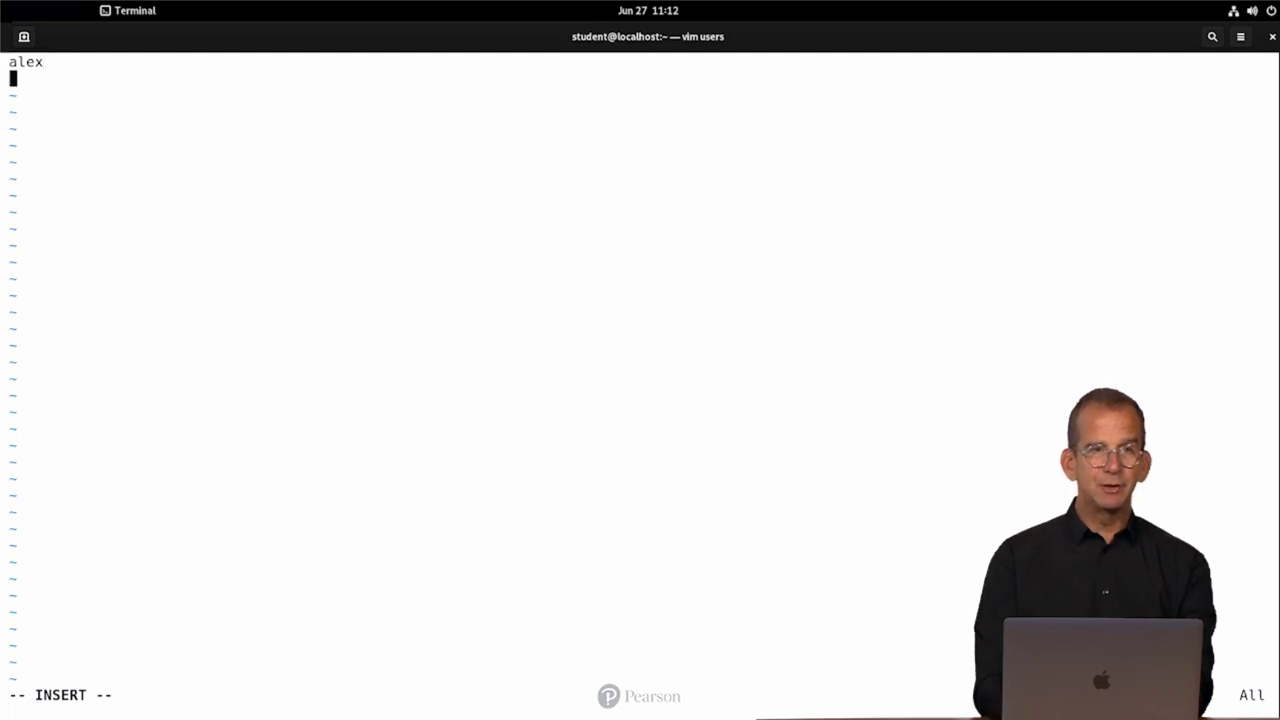
{"action": "type", "text": "alexander"}
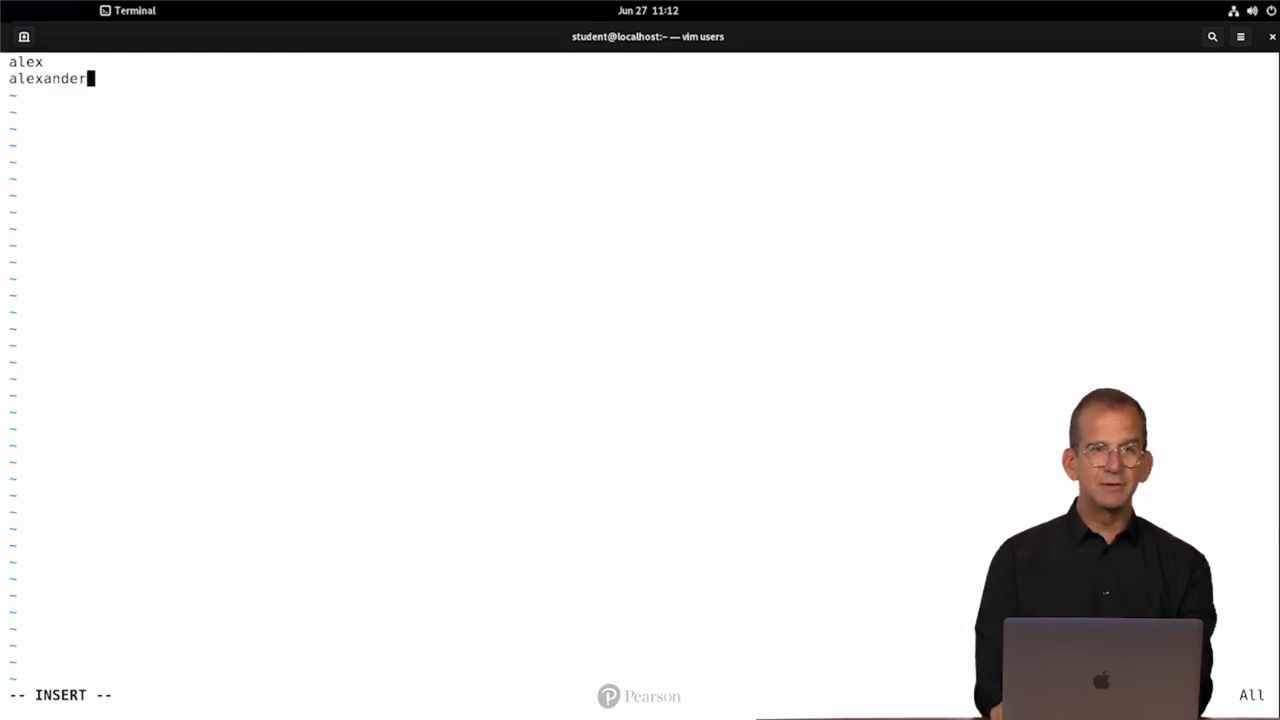
{"action": "type", "text": "linda"}
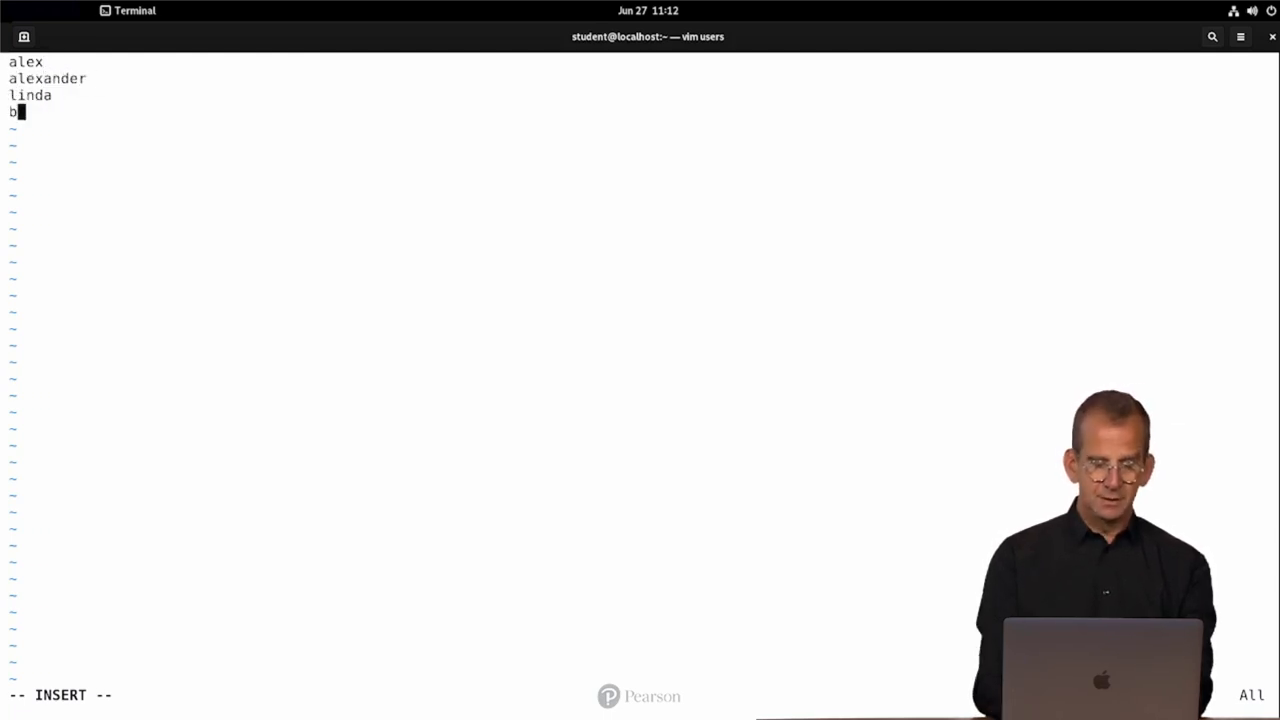
{"action": "type", "text": "elin"}
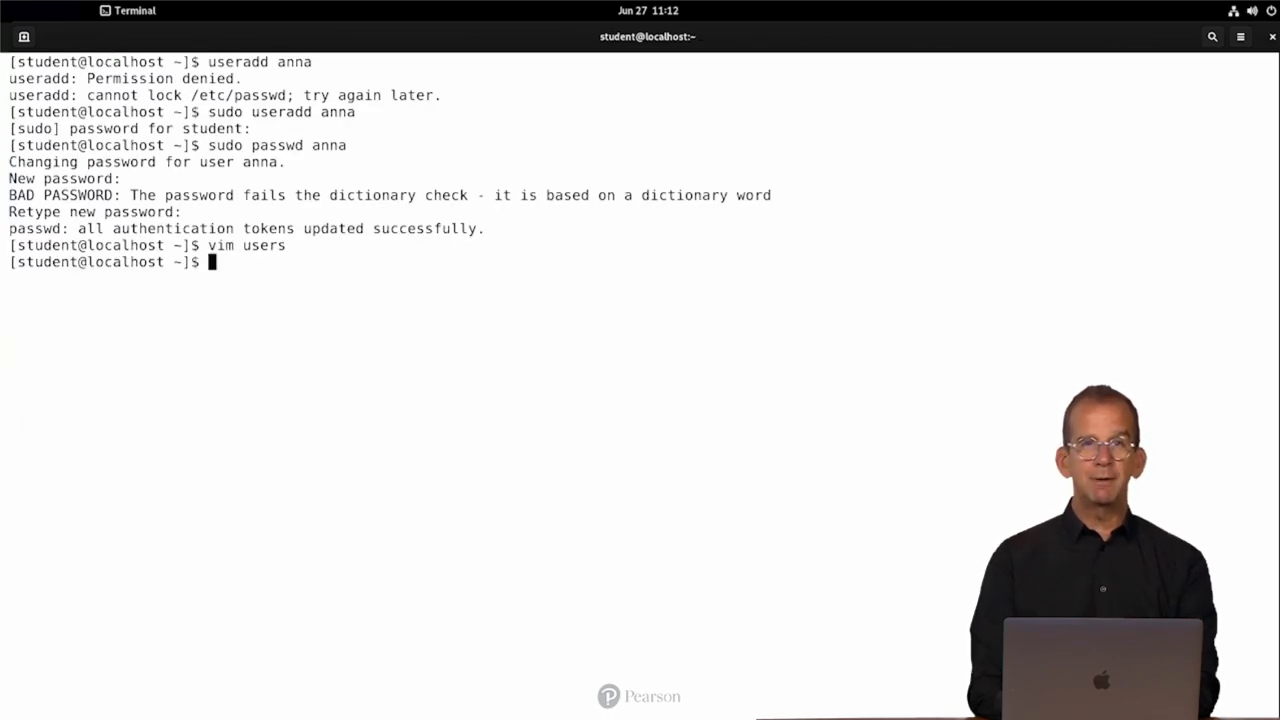
{"action": "type", "text": "ls -k"}
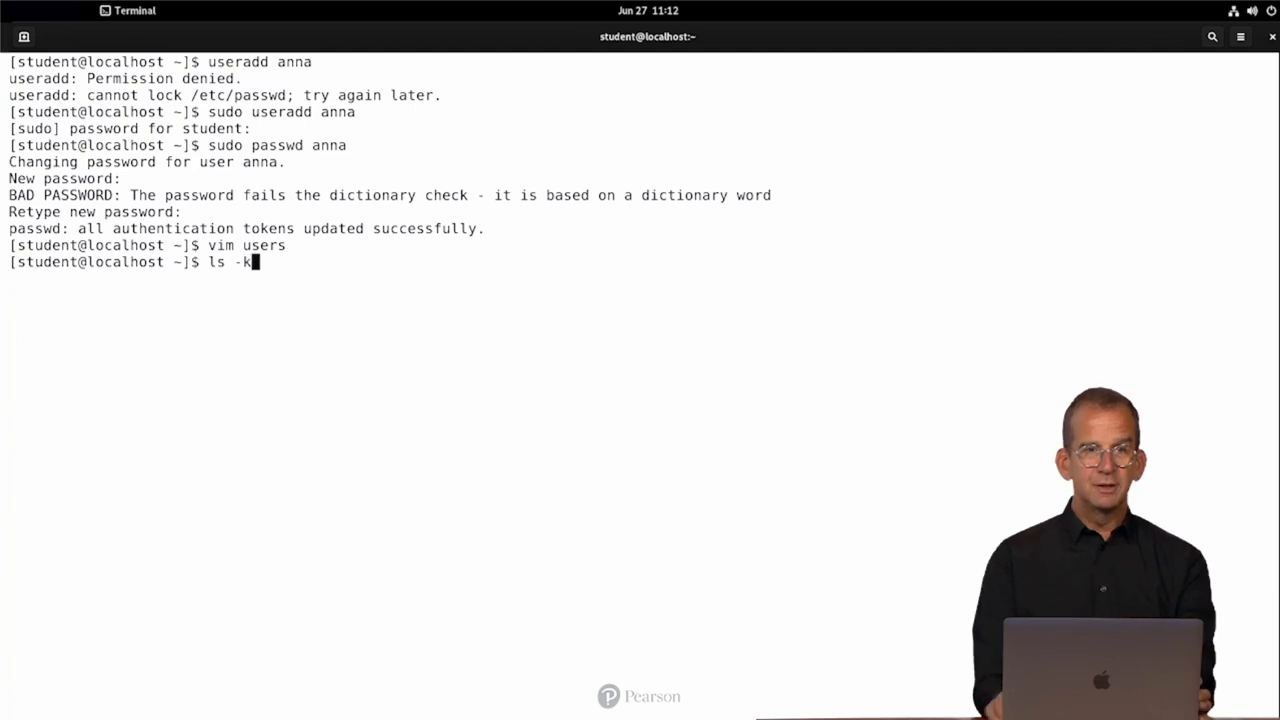